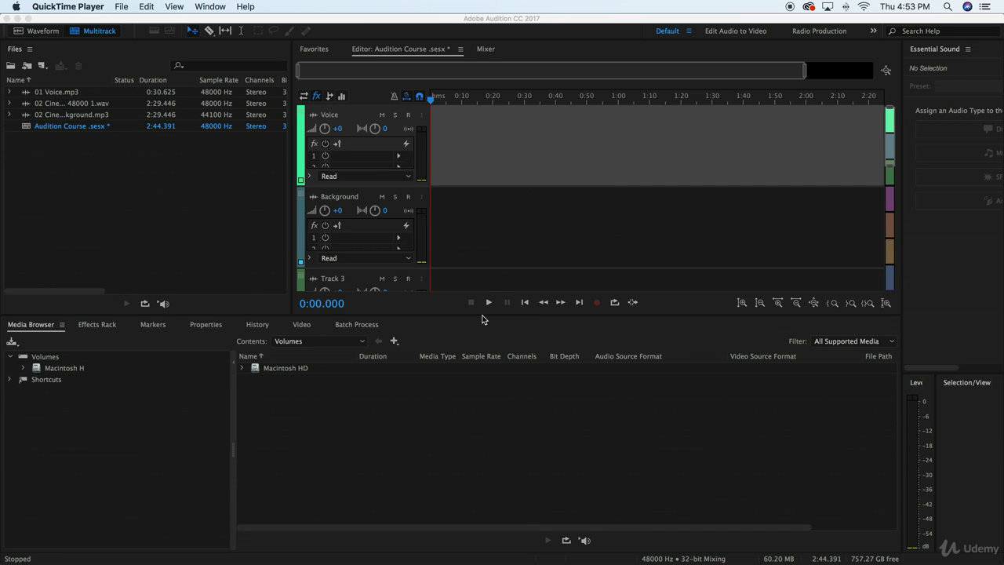
mouse_move(502, 266)
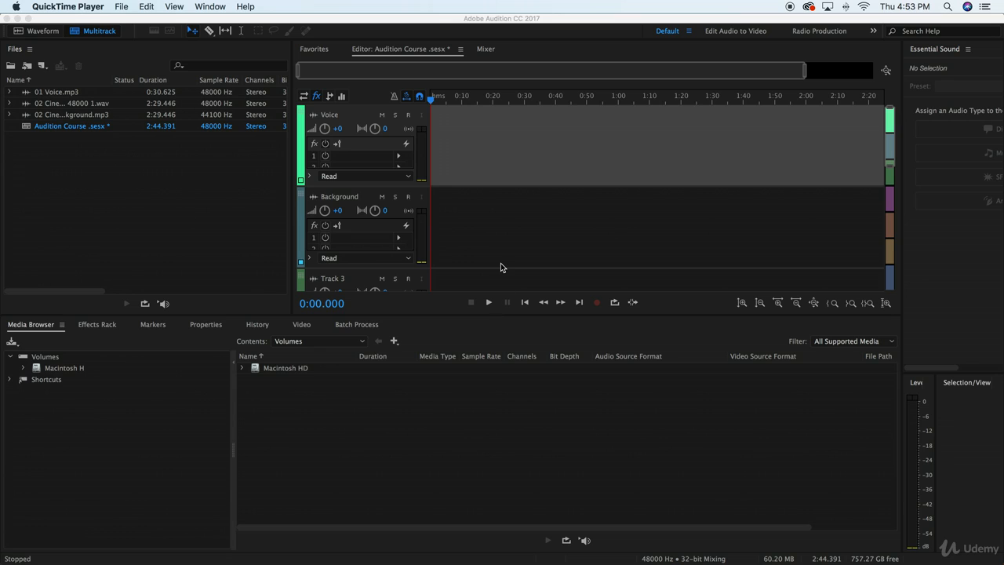
mouse_move(486, 261)
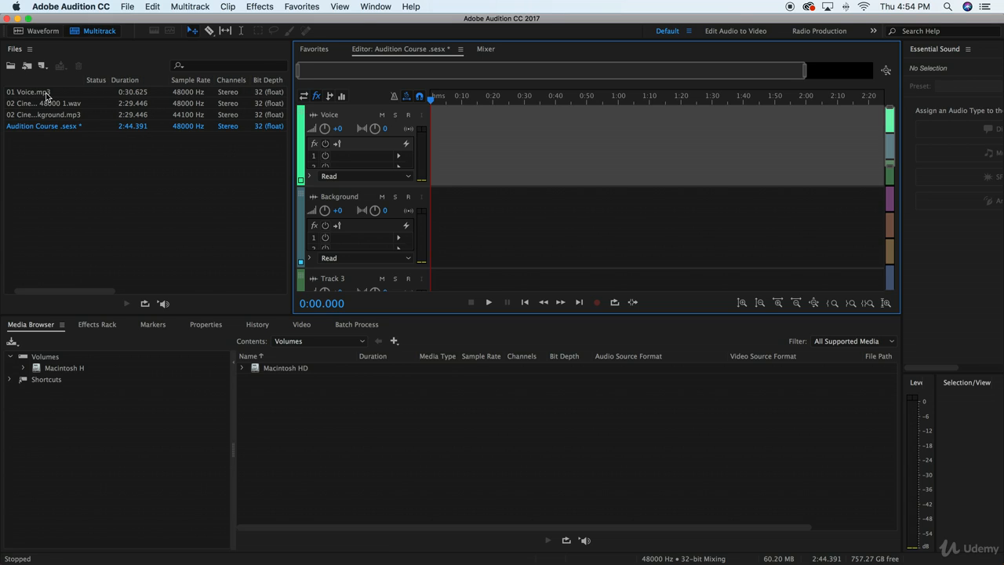
Drag 01 Voice.mp3 from the Project Files Finder window onto the Voice track.
left_click_drag(28, 91, 471, 144)
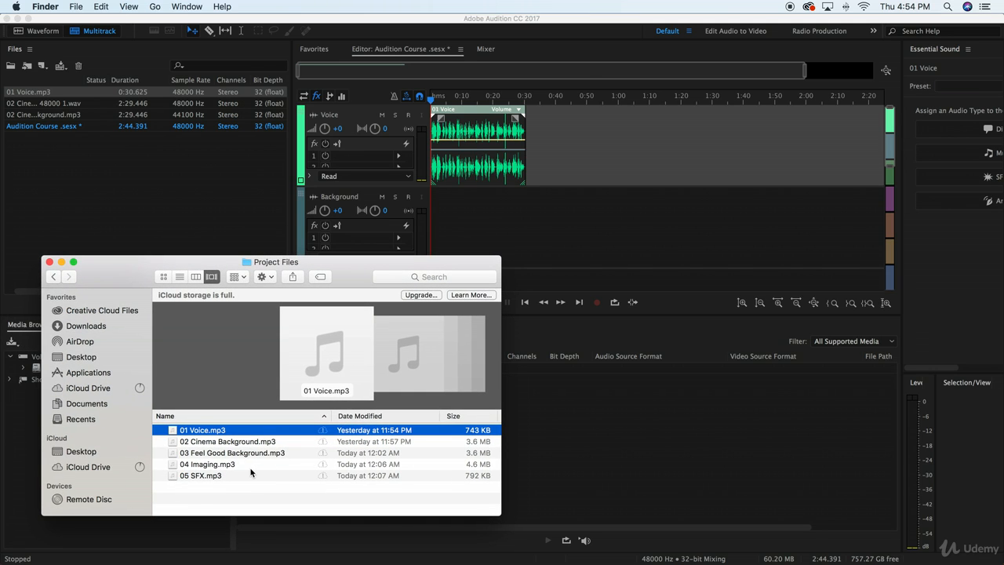
mouse_move(207, 441)
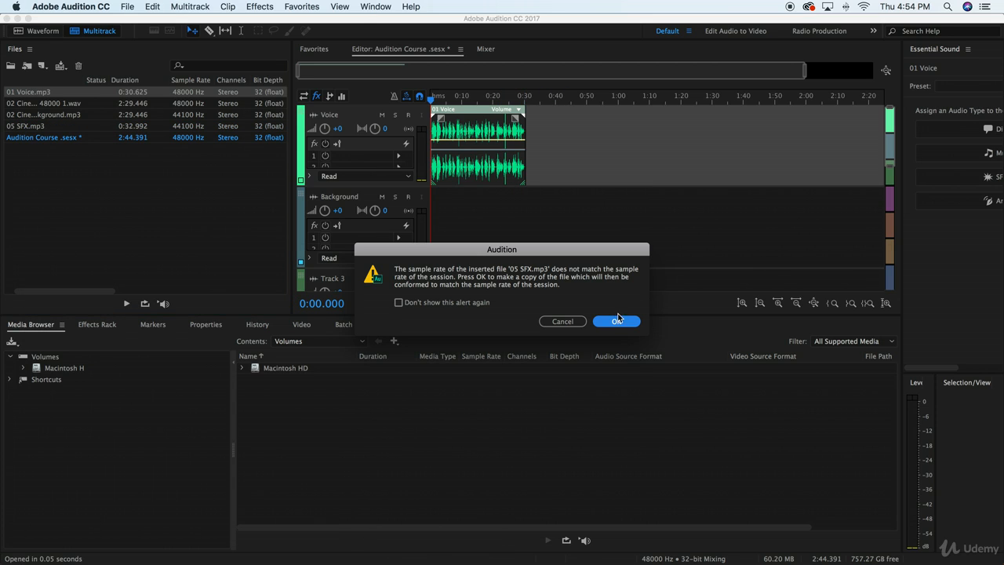
Accept the sample-rate conversion so 05 SFX lands on the Background track, and briefly play it.
left_click(614, 320)
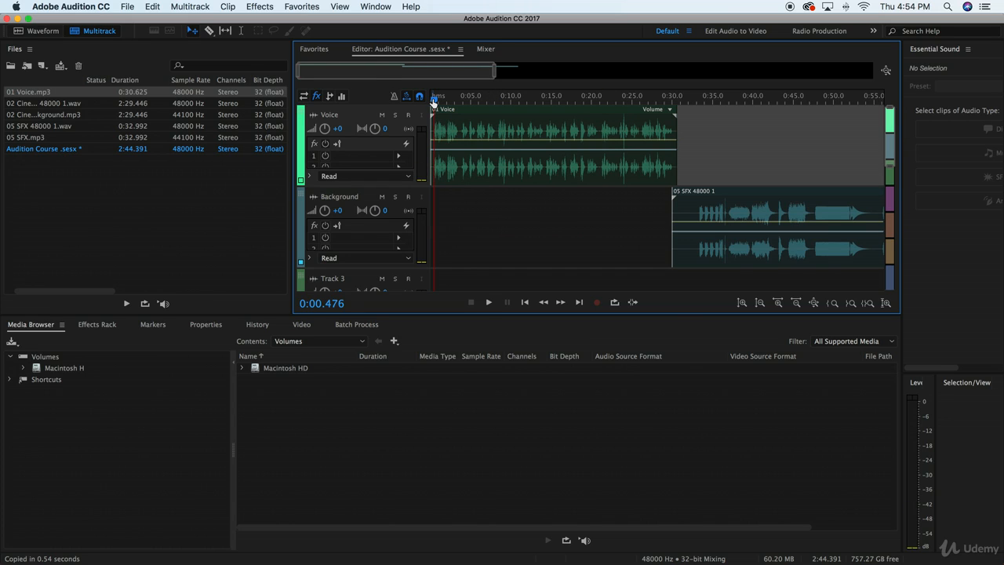
left_click(490, 302)
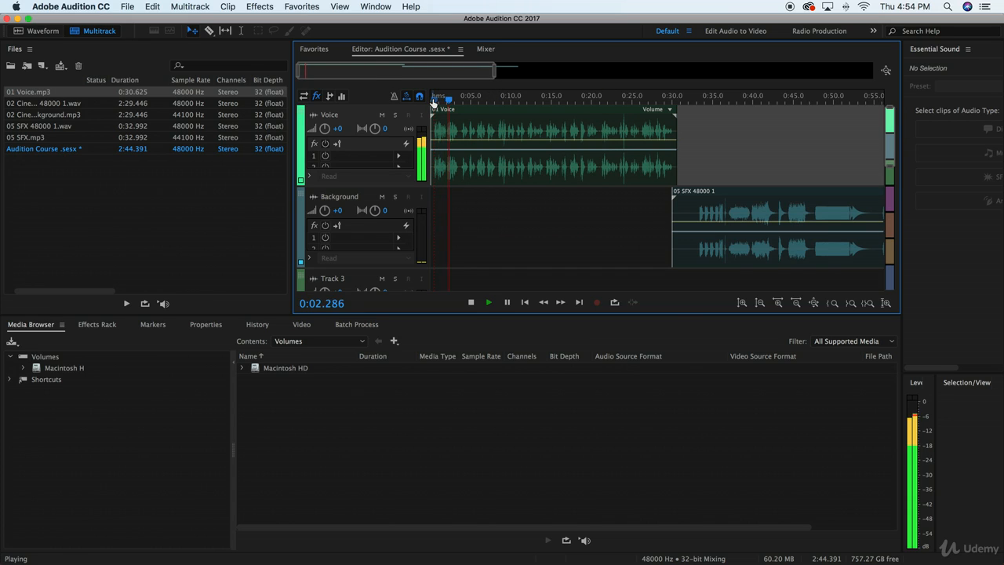
left_click(488, 301)
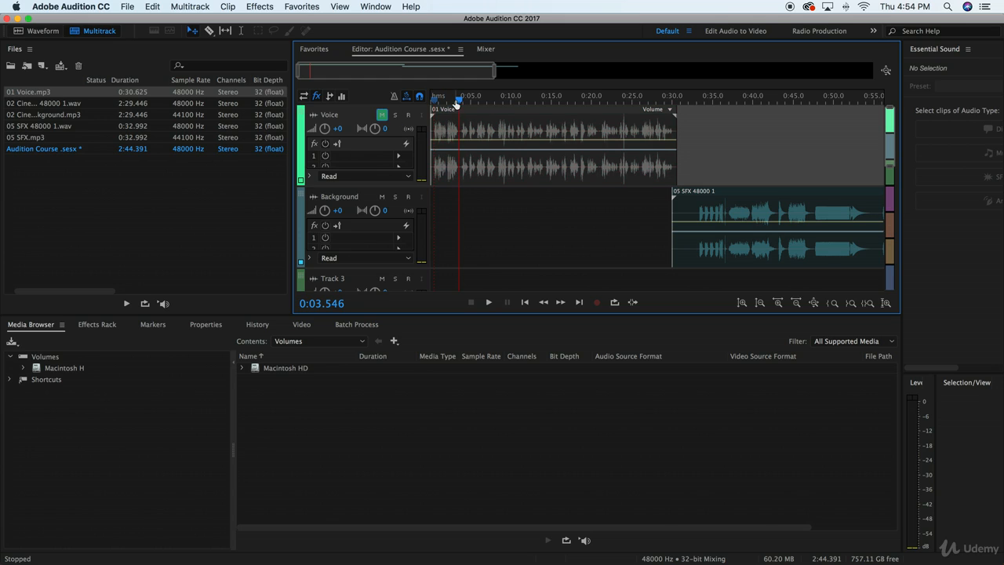
Play the session from around 25 seconds, then mute the Voice track.
left_click(635, 100)
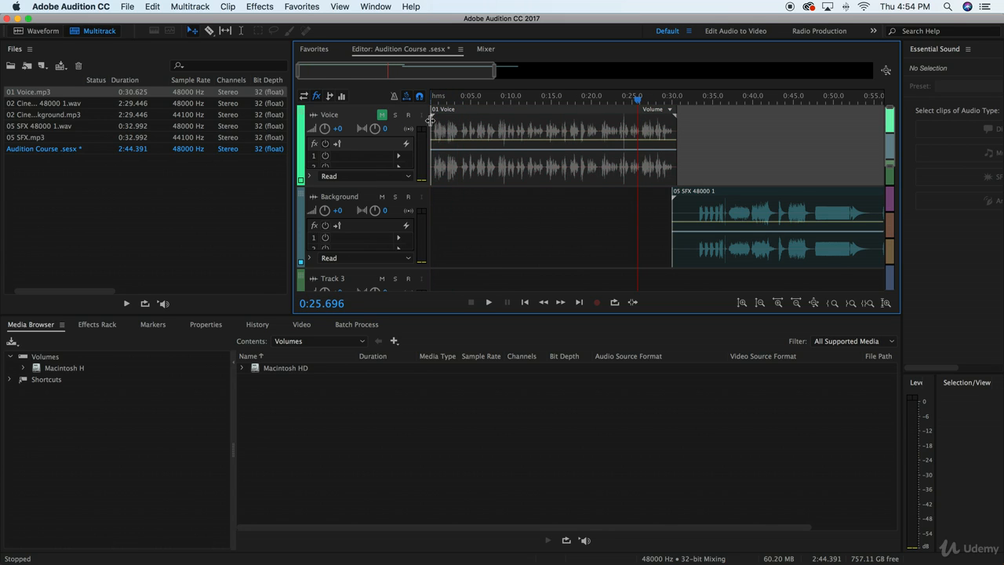
left_click(488, 301)
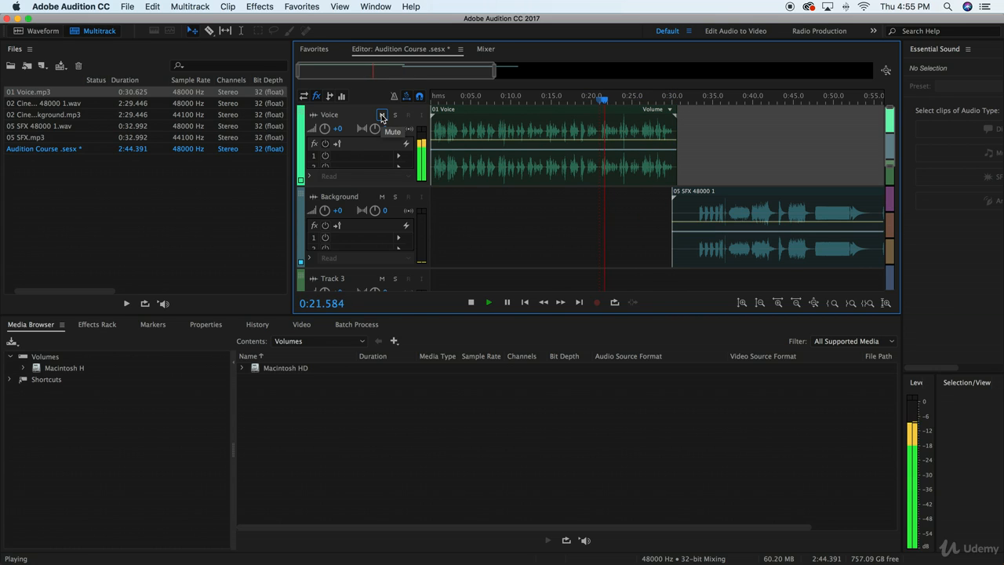
left_click(488, 301)
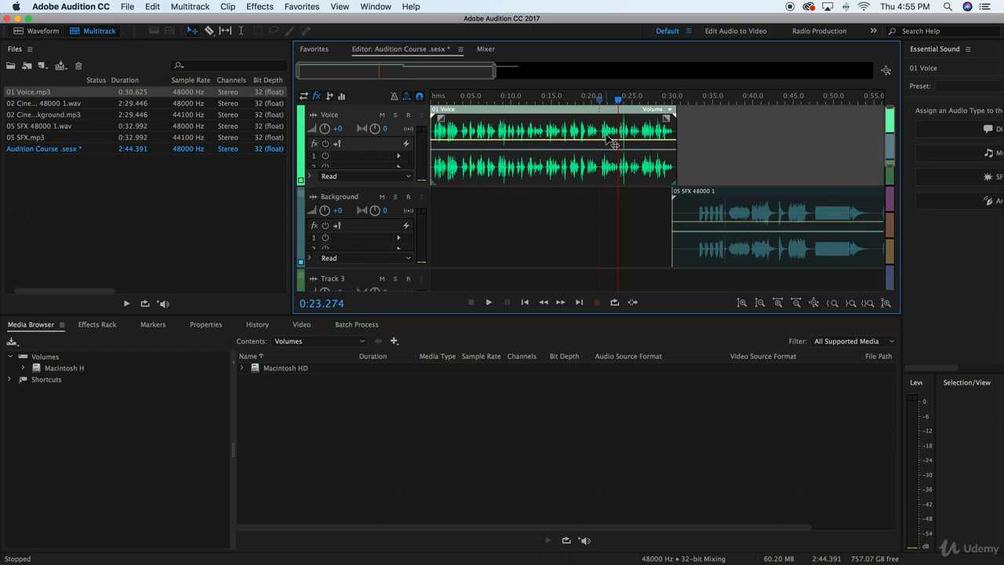
mouse_move(565, 89)
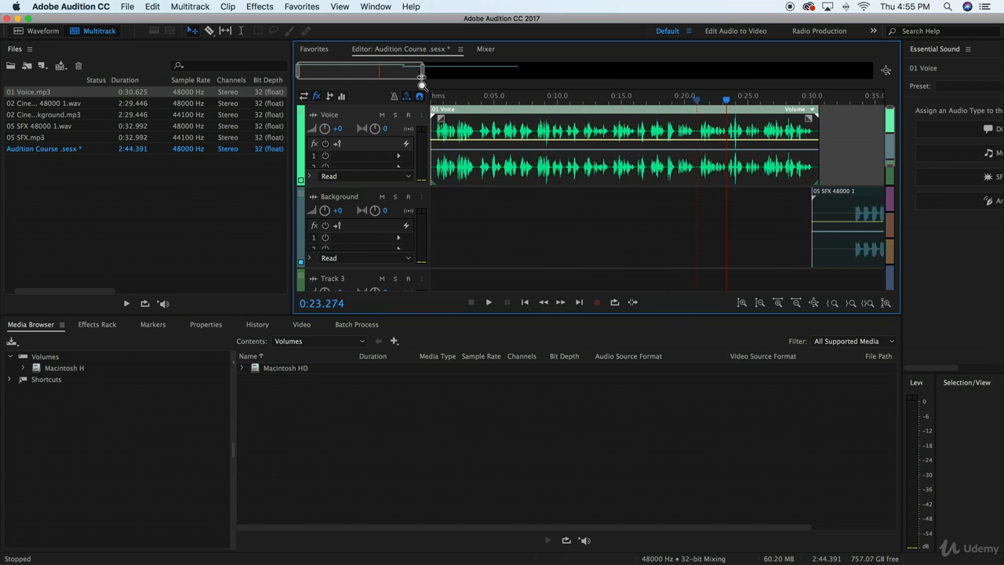
mouse_move(687, 109)
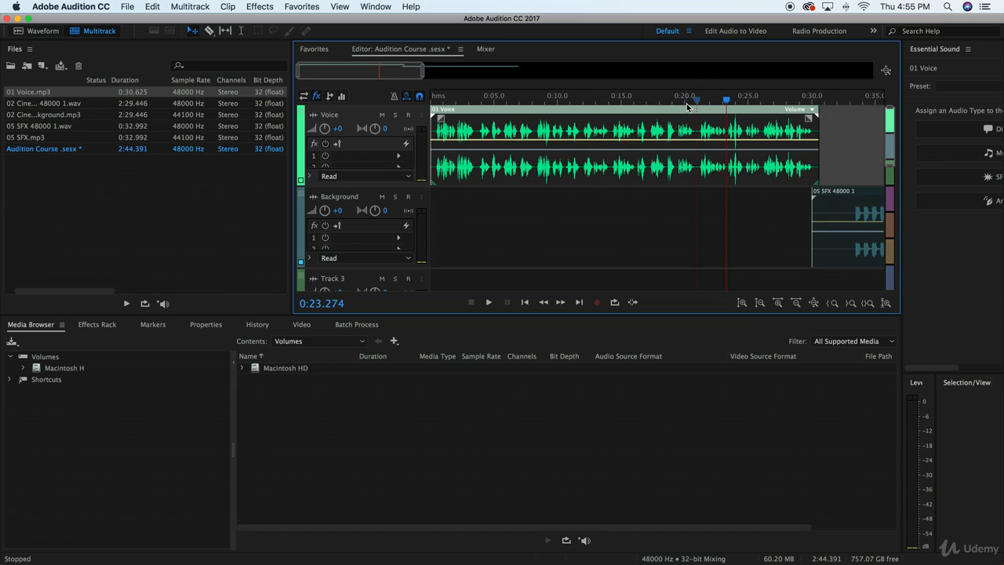
mouse_move(698, 175)
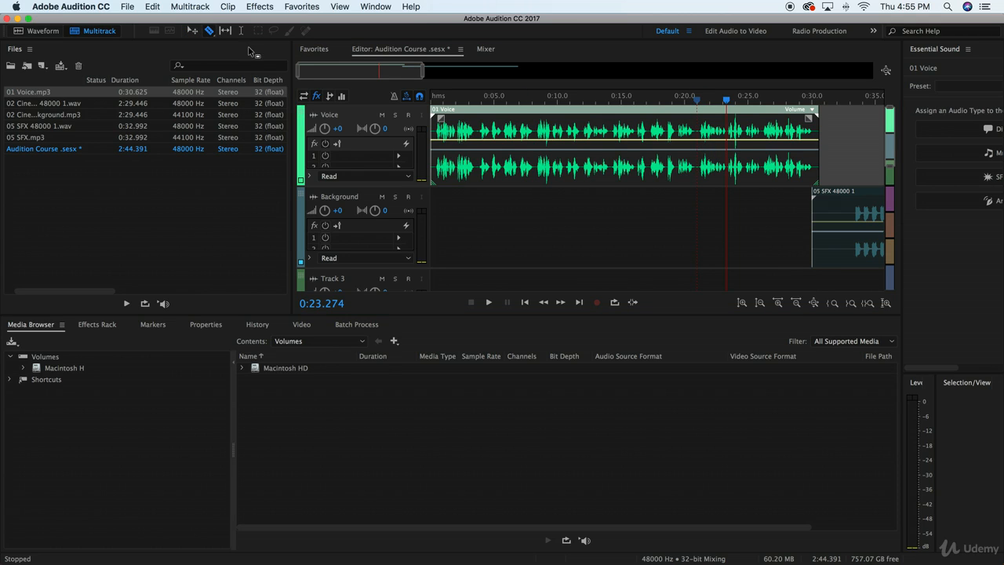
mouse_move(709, 118)
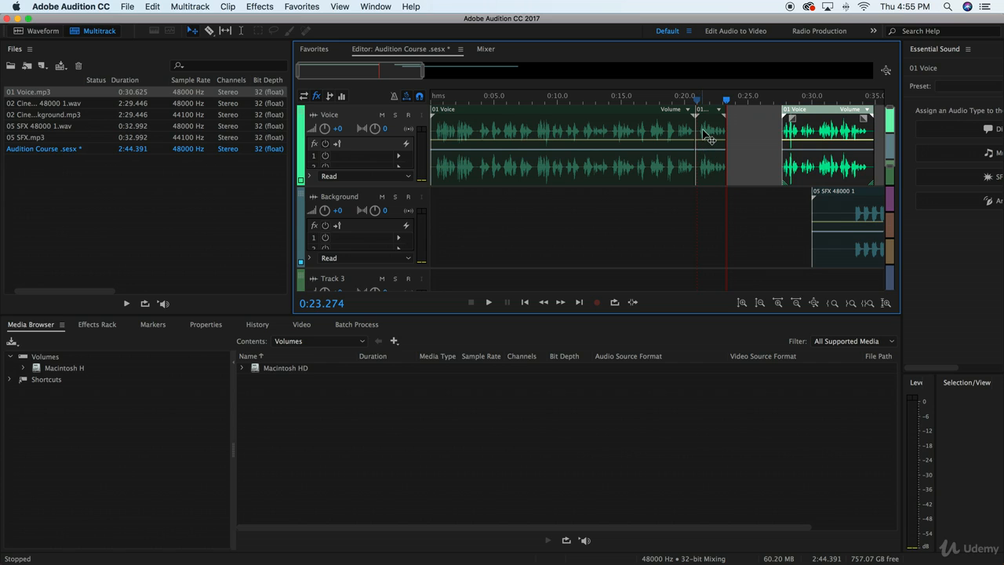
mouse_move(871, 223)
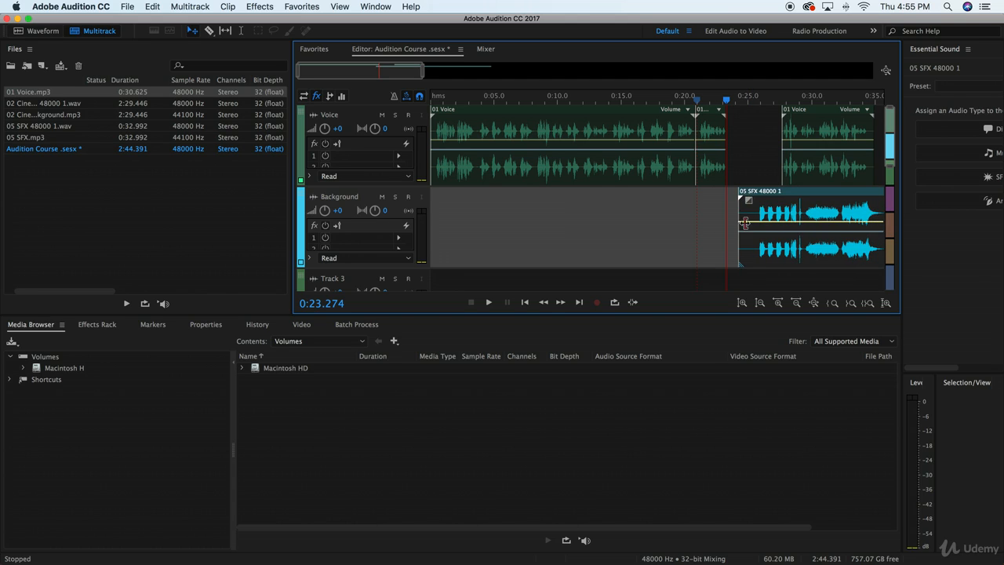
Position the playhead at about 27 seconds on the SFX clip ready for the split.
left_click(760, 109)
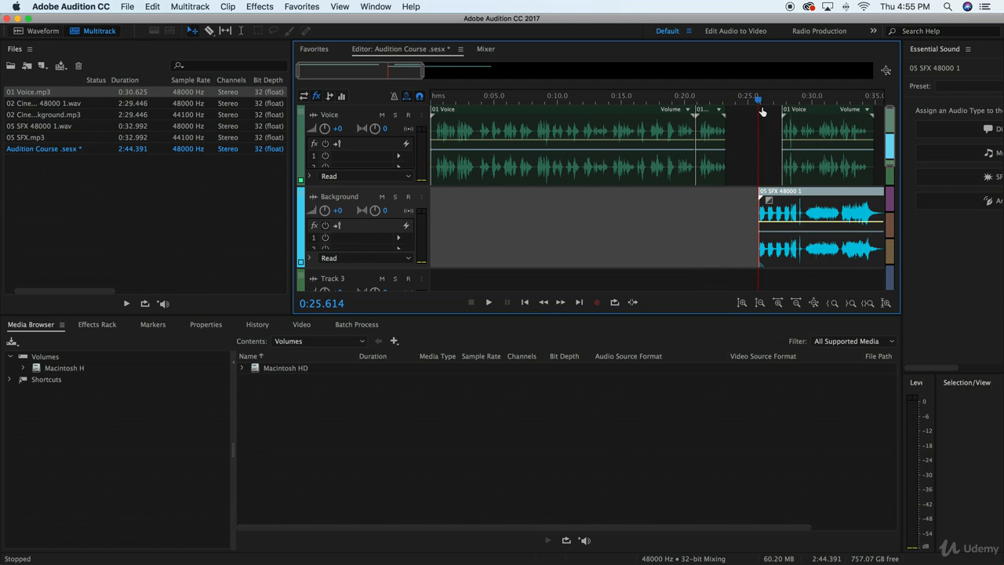
left_click(488, 301)
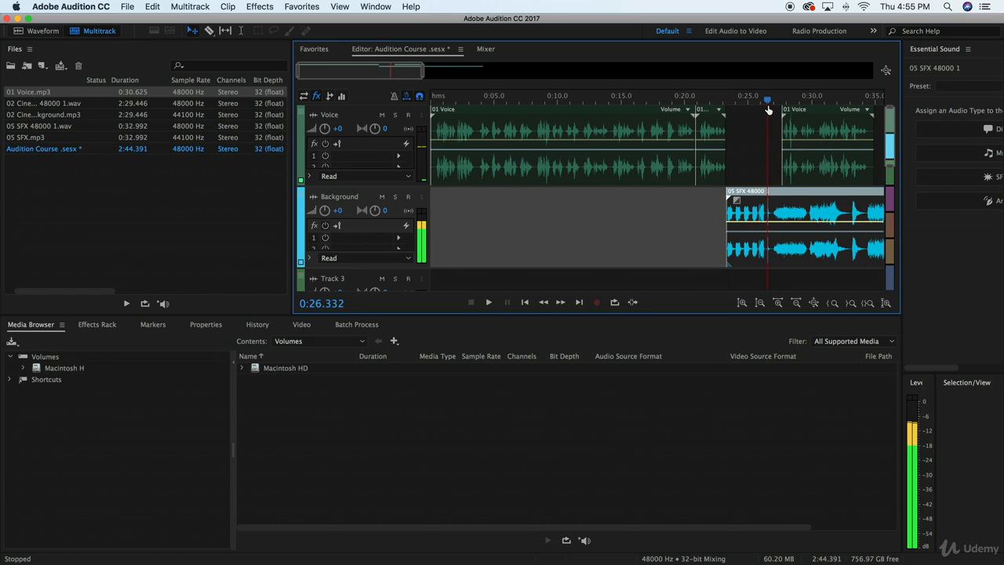
left_click(488, 301)
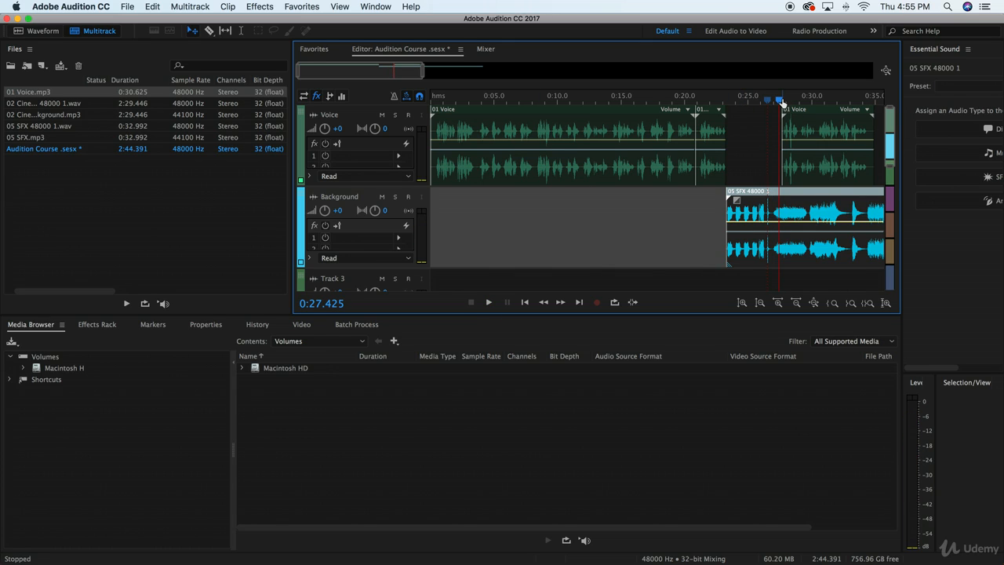
mouse_move(368, 210)
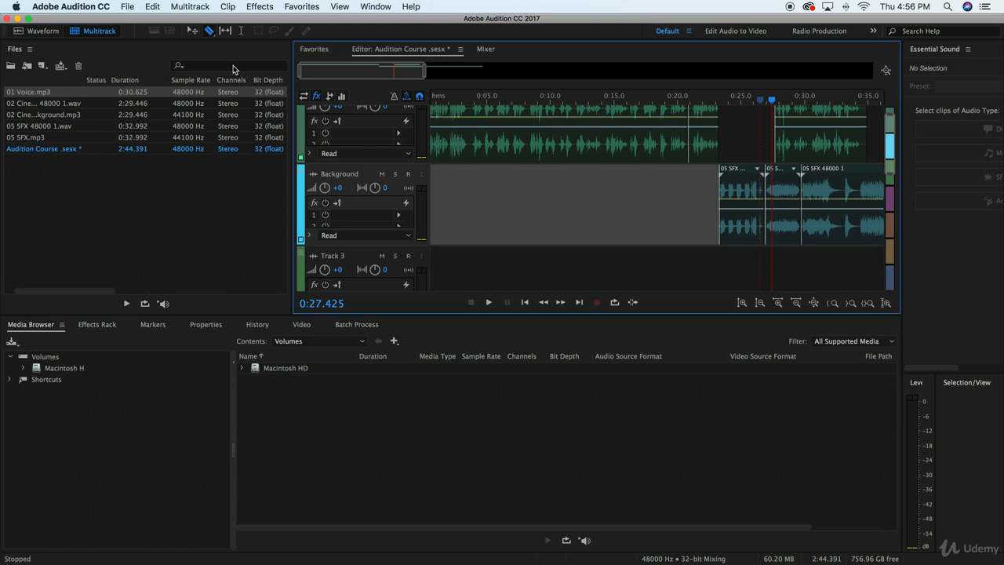
Move the cut SFX piece up onto the Voice track and mute that track.
left_click(824, 188)
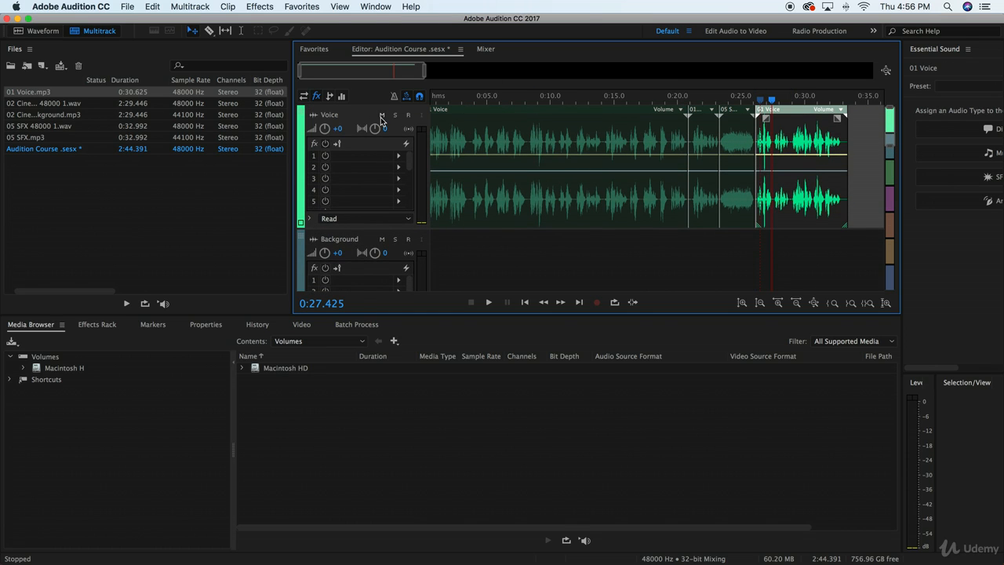
left_click(382, 114)
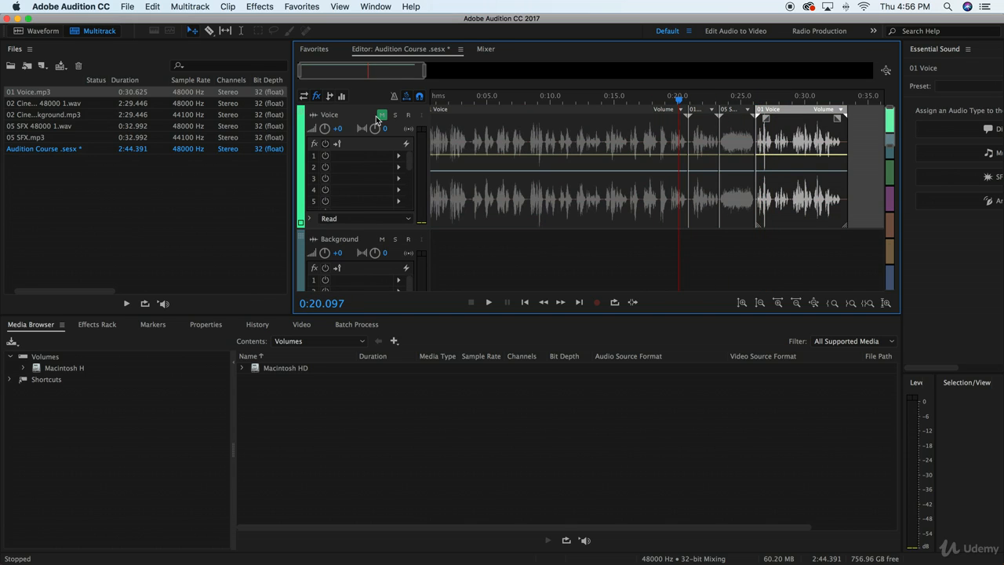
Unmute the Voice track so the voice and SFX clips are audible again.
left_click(488, 301)
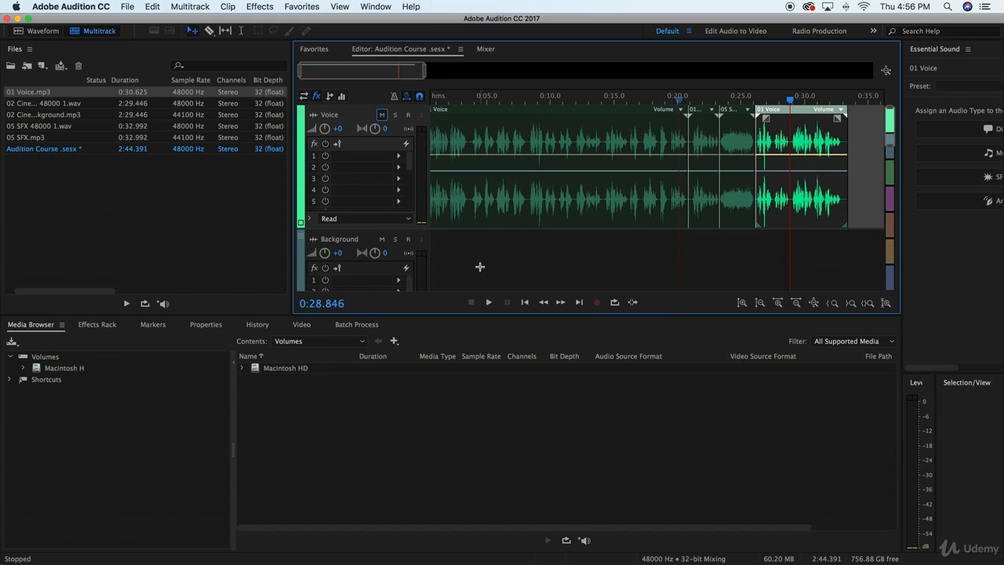
mouse_move(498, 251)
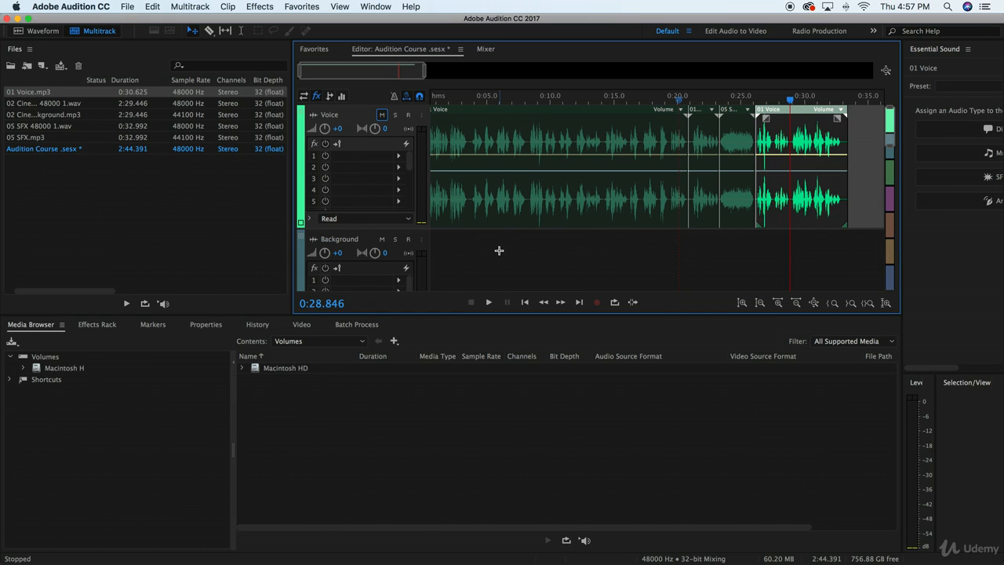
mouse_move(718, 217)
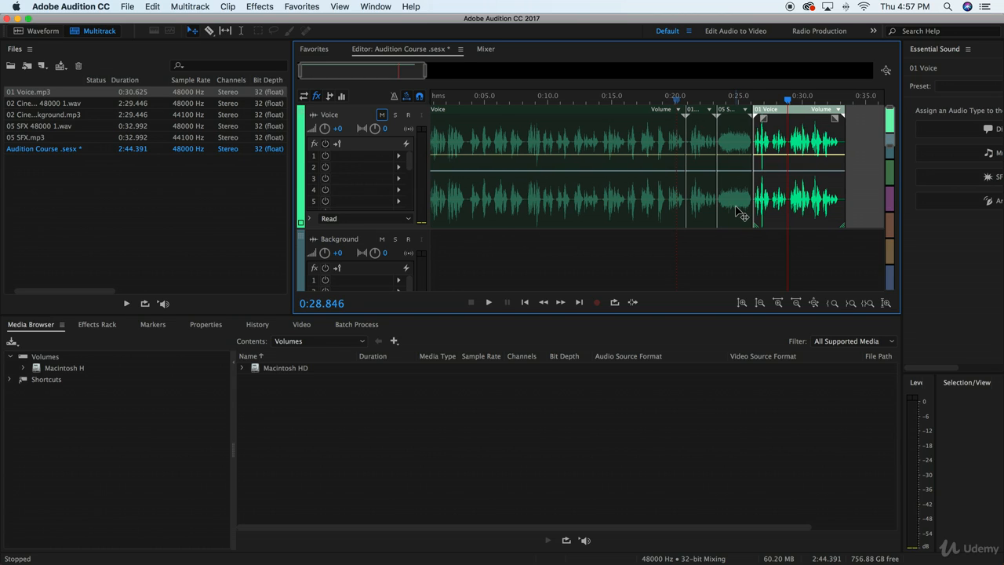
mouse_move(740, 251)
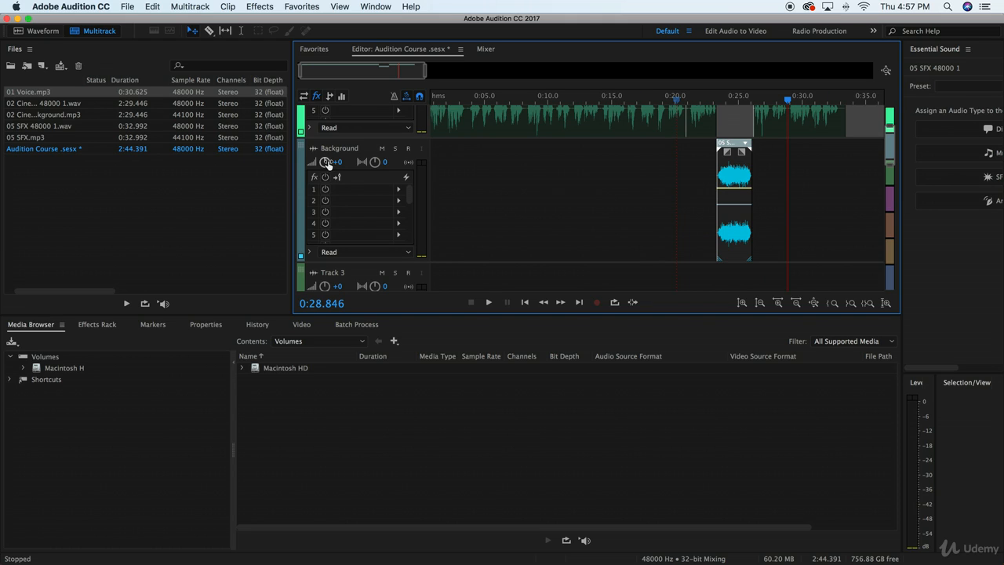
Scroll down to the Background track to reach the short cut SFX clip.
scroll("down", 3)
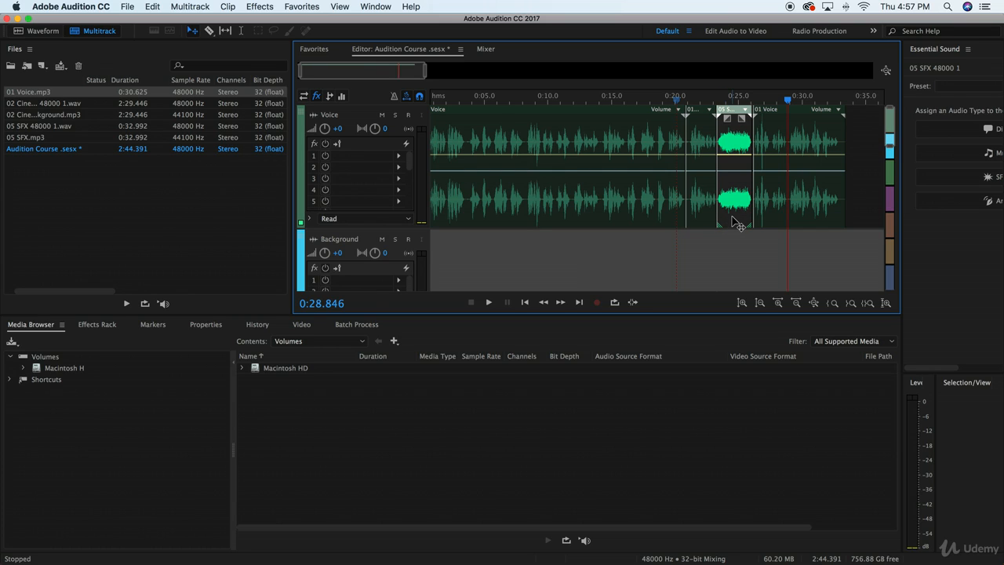
mouse_move(766, 226)
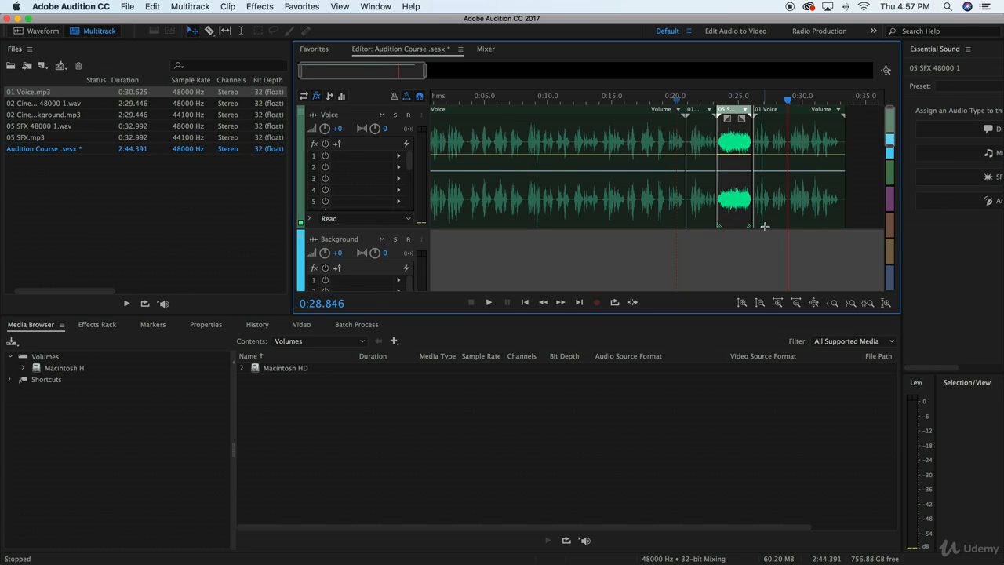
mouse_move(740, 220)
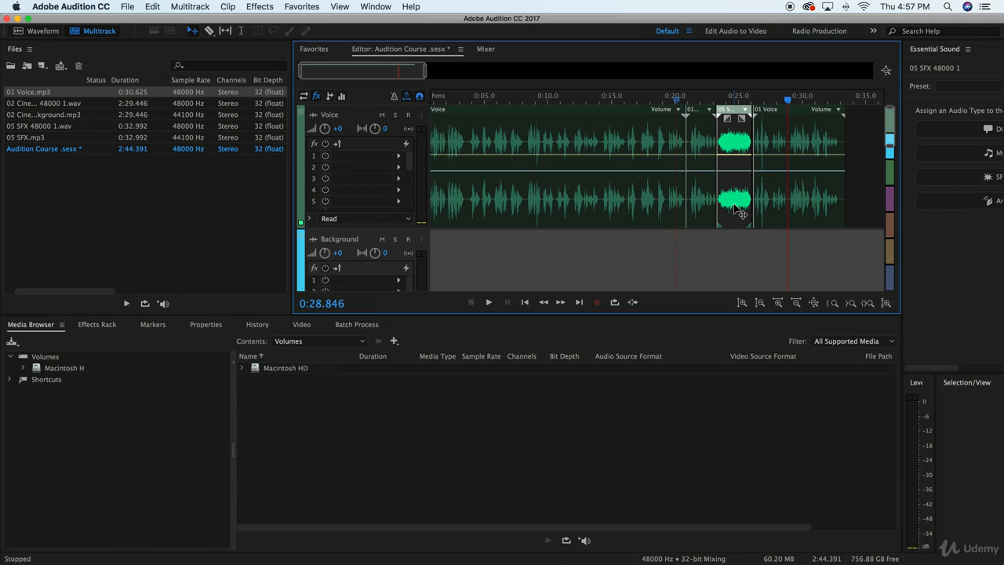
mouse_move(741, 206)
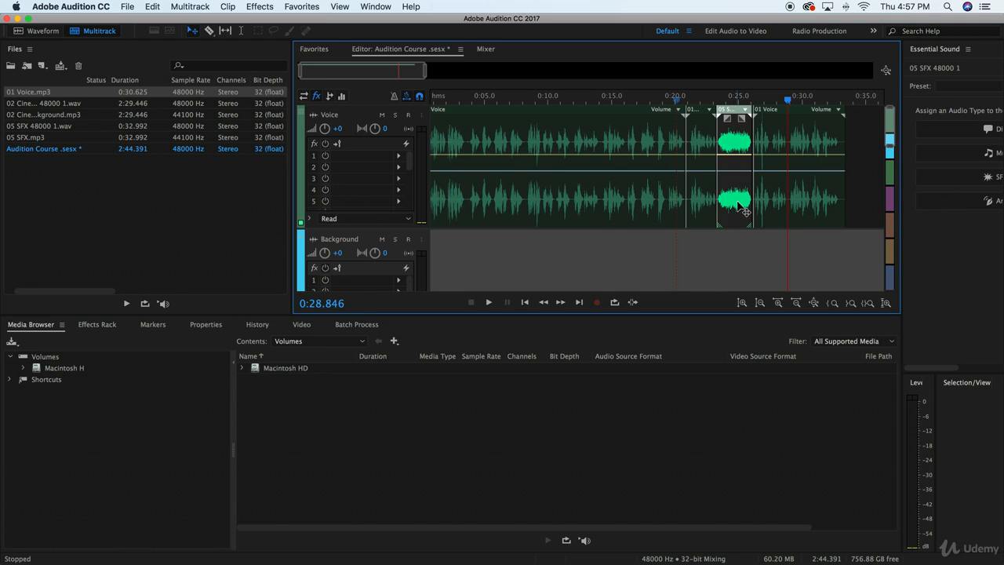